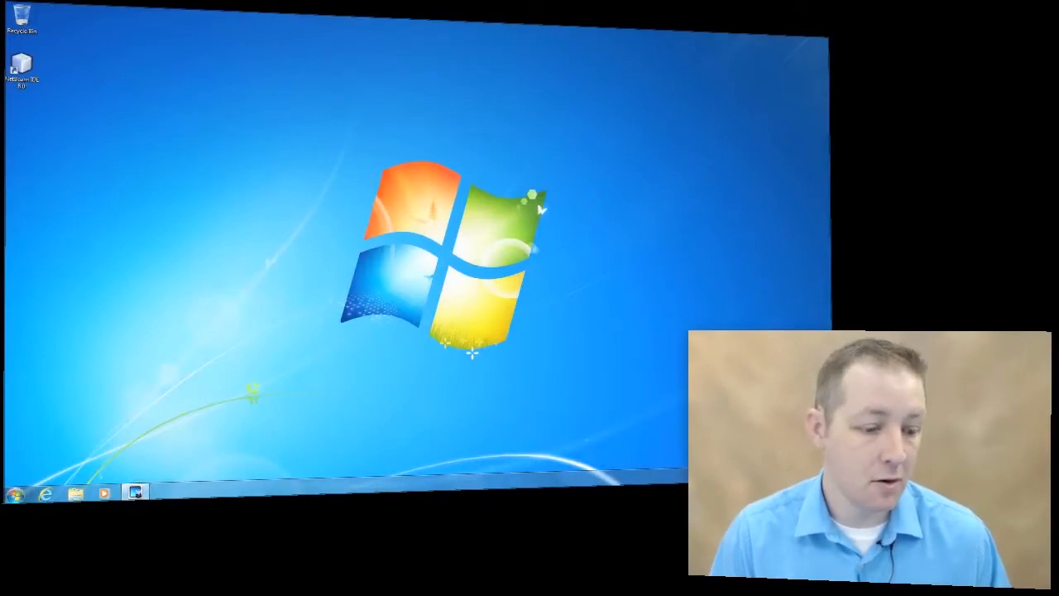
Reach the User Accounts page via Start, Control Panel and User Accounts and Family Safety.
left_click(15, 493)
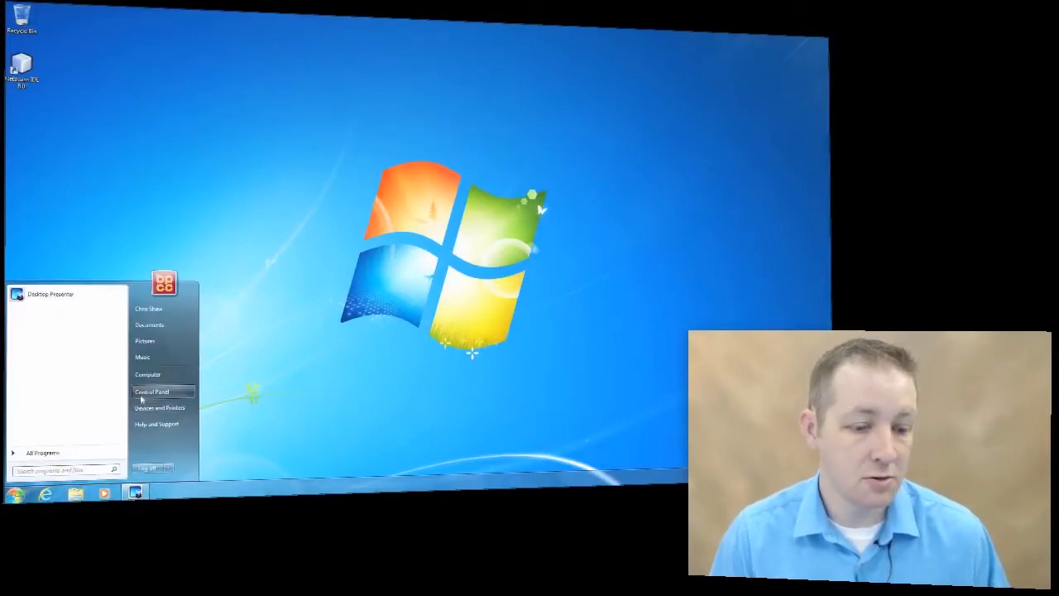
left_click(152, 390)
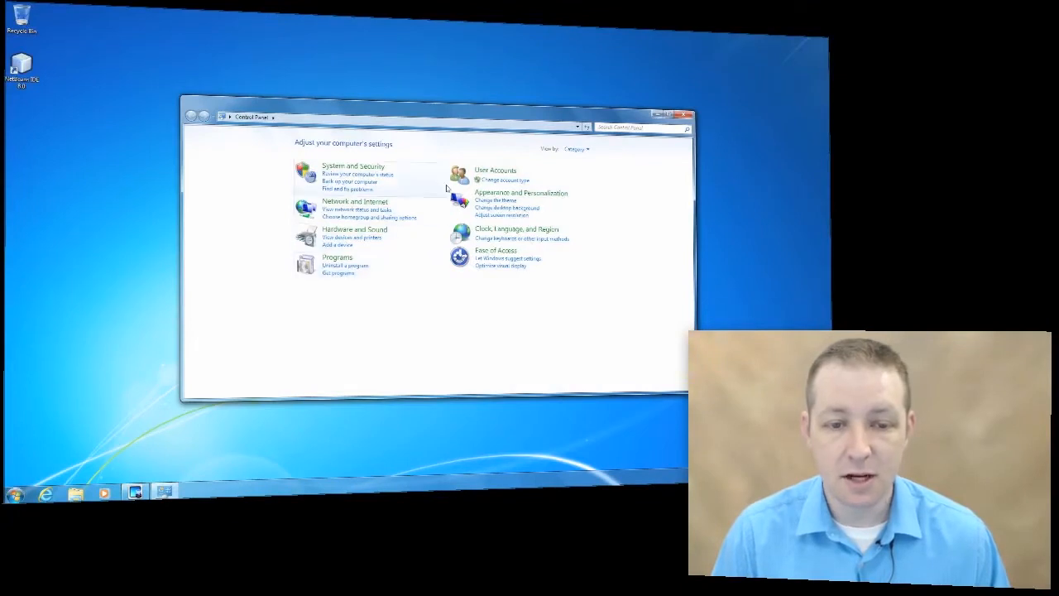
left_click(495, 171)
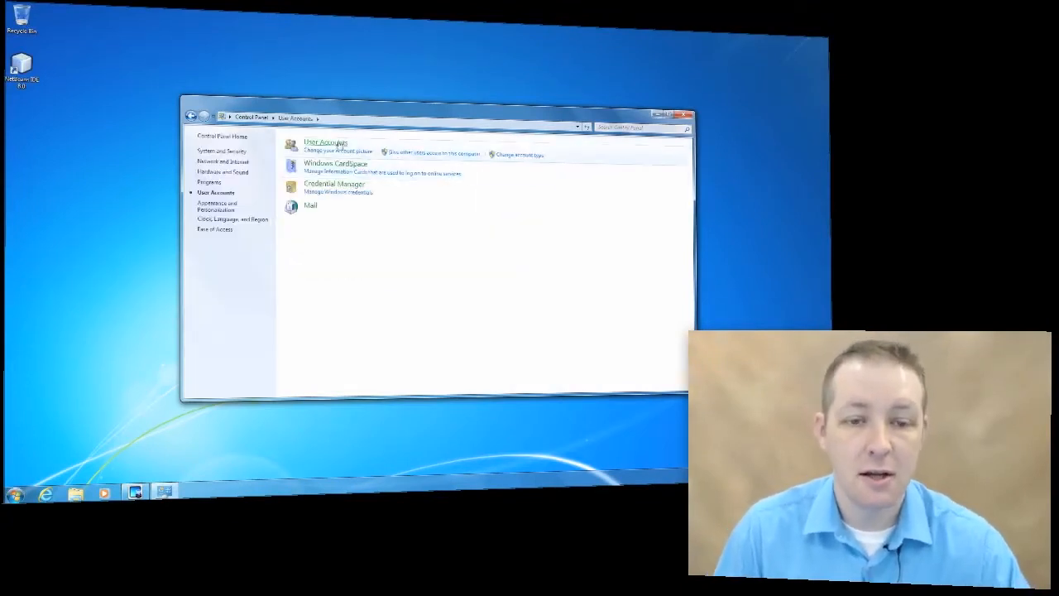
left_click(324, 142)
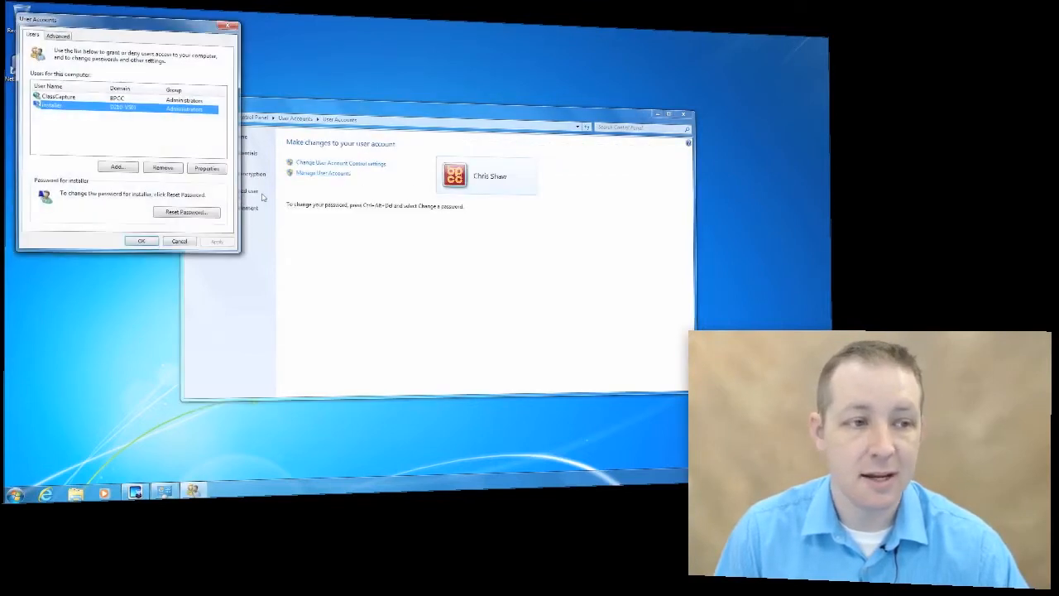
Centre the User Accounts dialog and launch the Add New User wizard.
left_click_drag(124, 20, 465, 109)
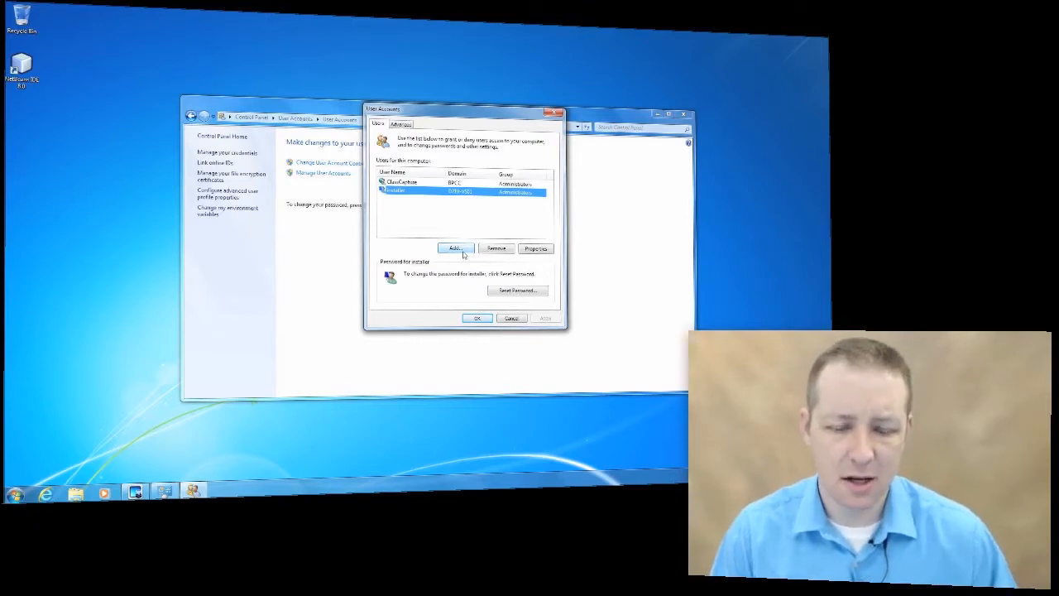
left_click(453, 248)
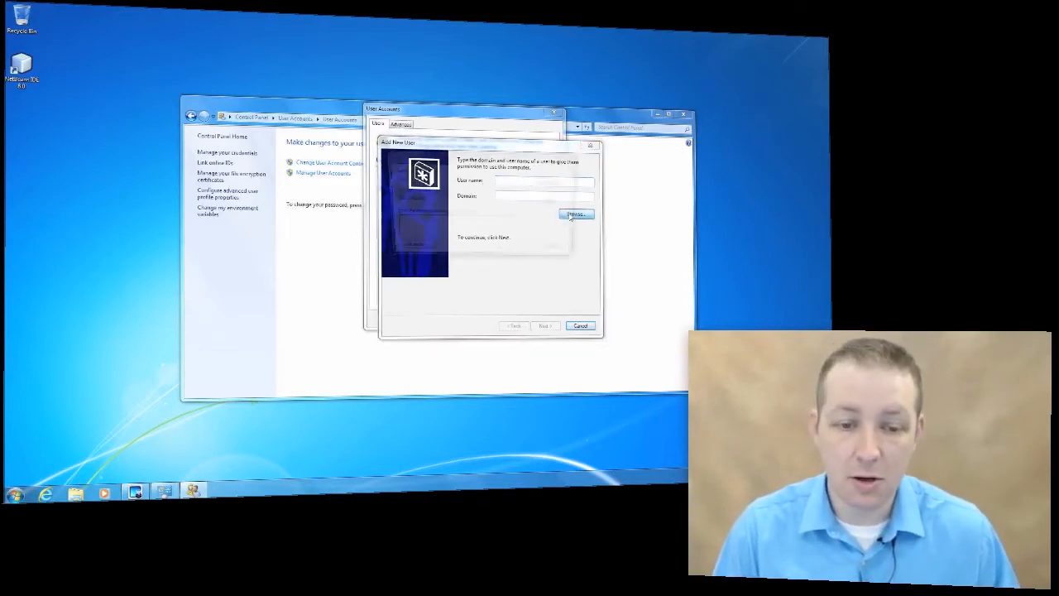
Search the directory for accounts matching 'admin' through the advanced browse.
left_click(576, 215)
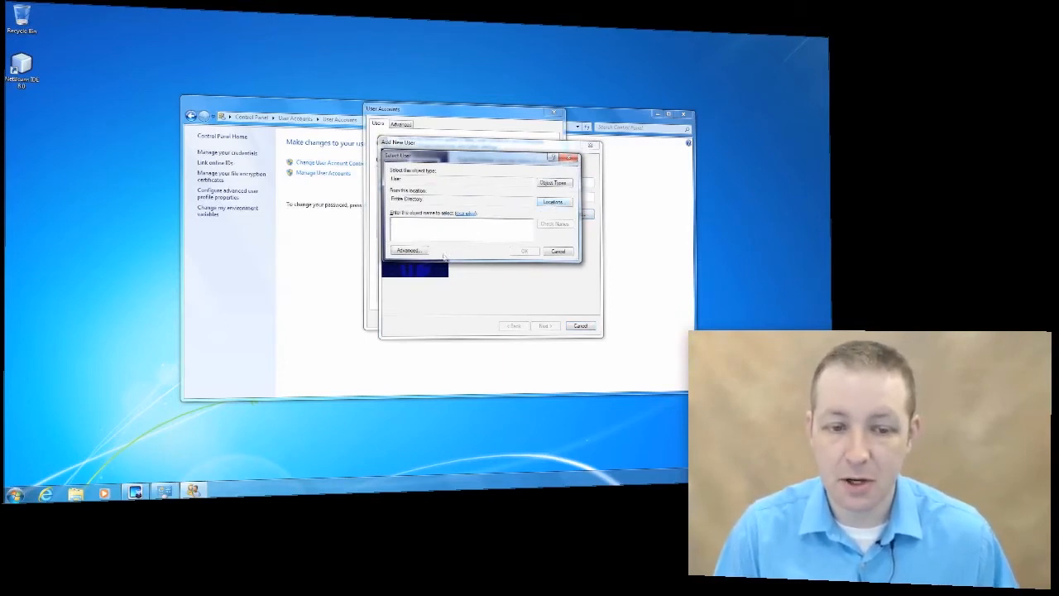
left_click(410, 250)
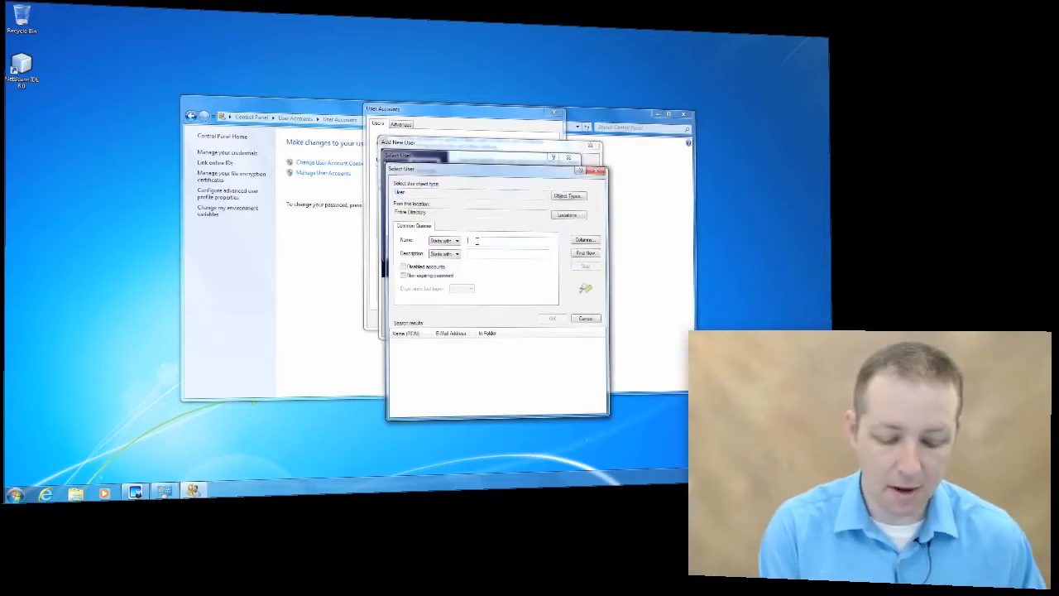
type("admin")
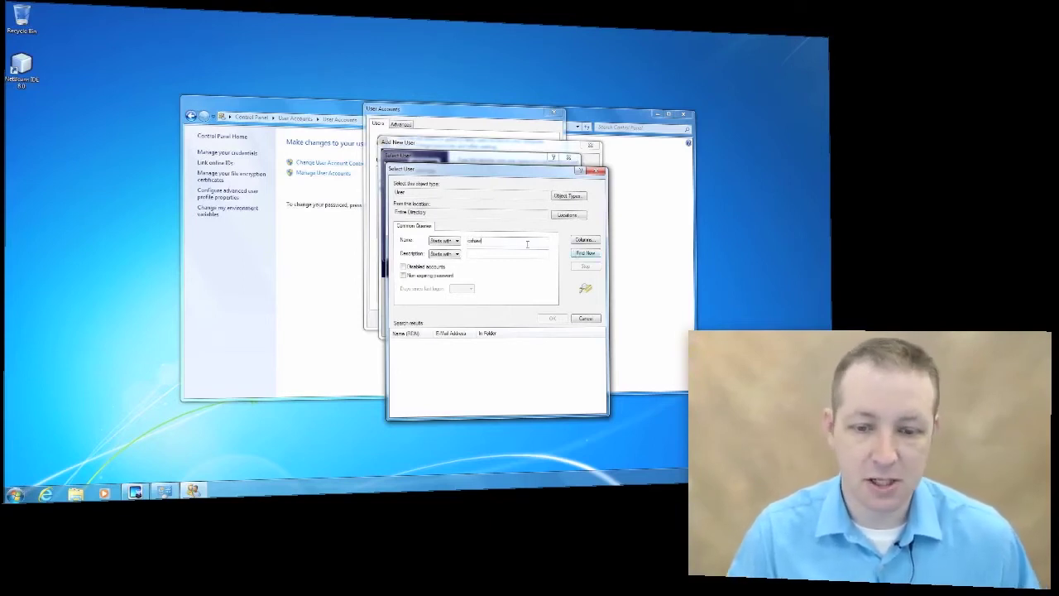
left_click(586, 251)
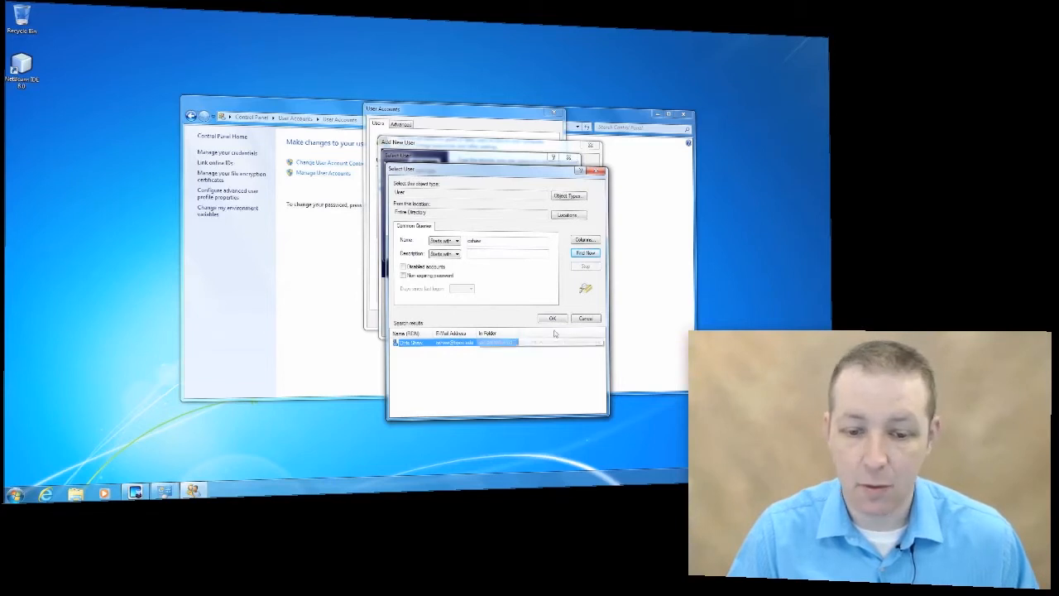
Accept the found account as the new user and continue to the access level page.
left_click(552, 317)
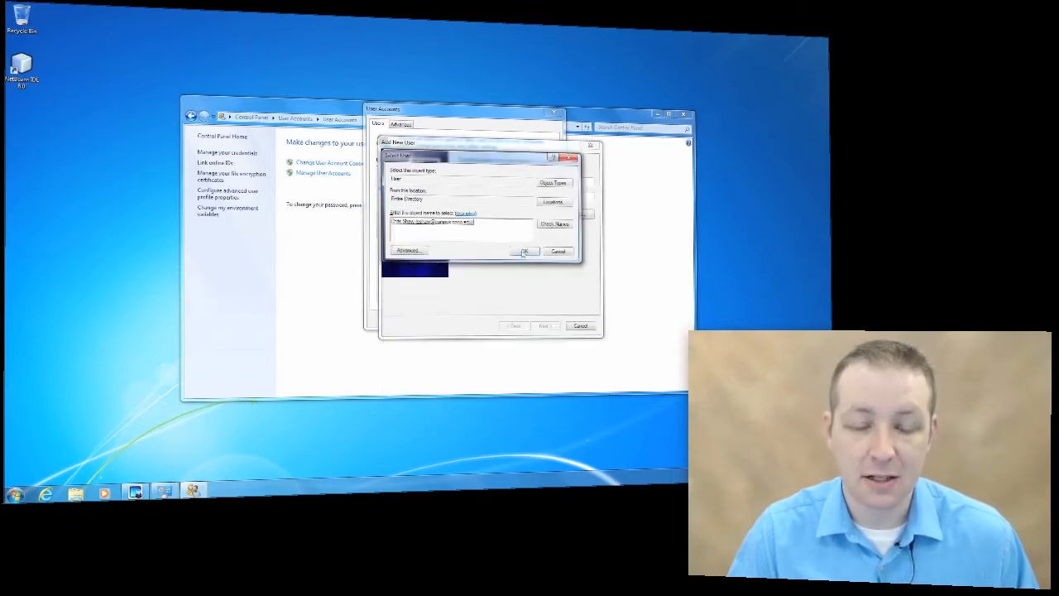
left_click(526, 252)
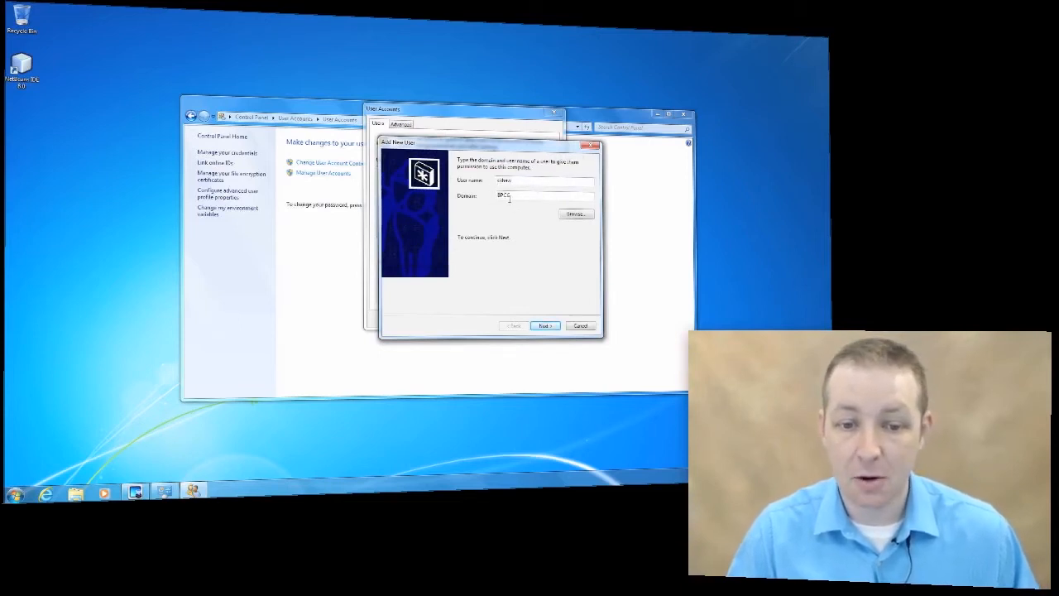
left_click(542, 324)
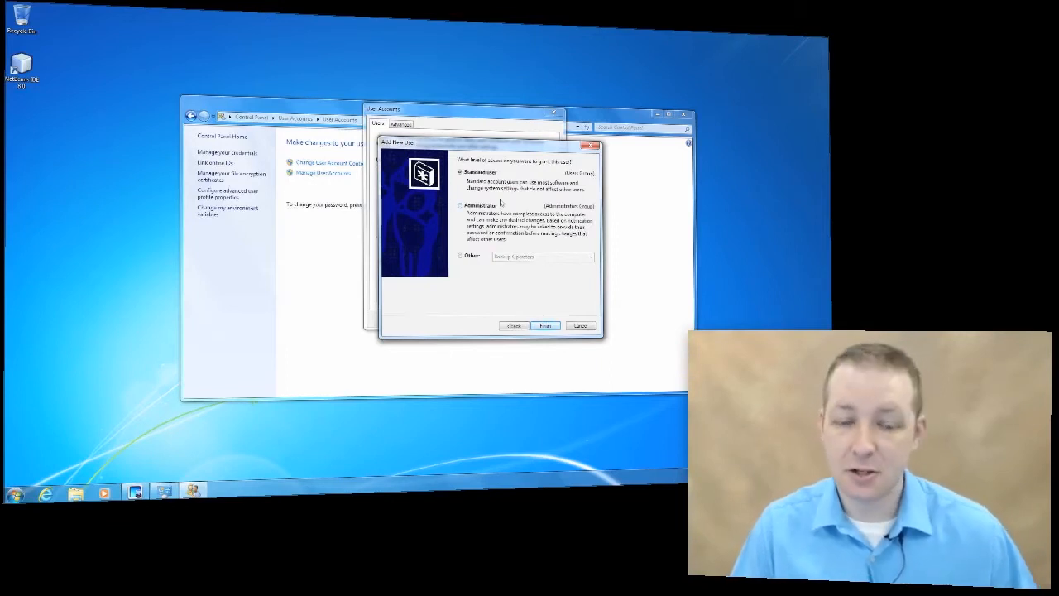
mouse_move(486, 180)
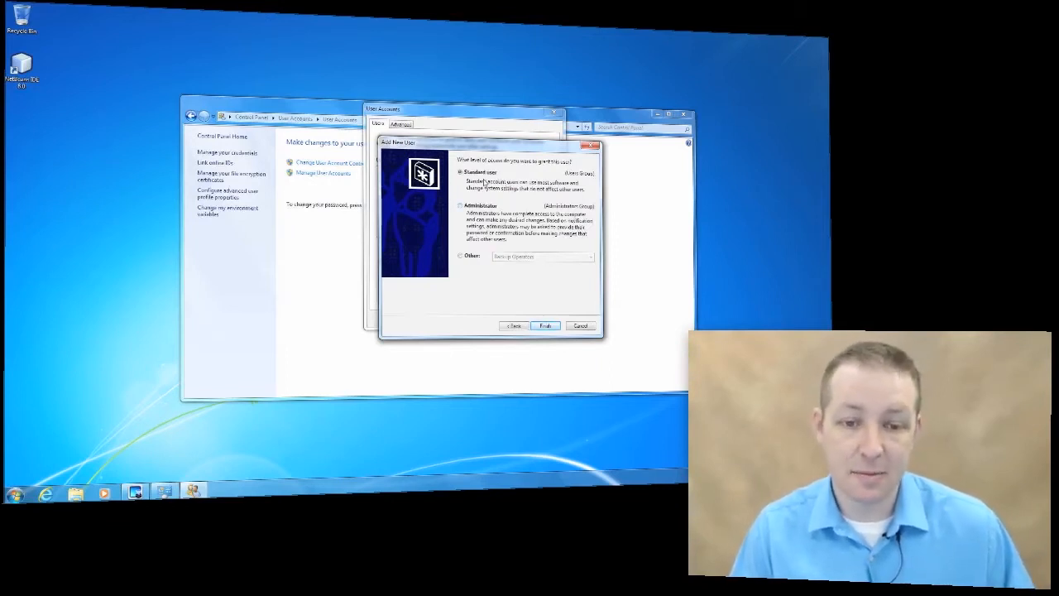
mouse_move(520, 290)
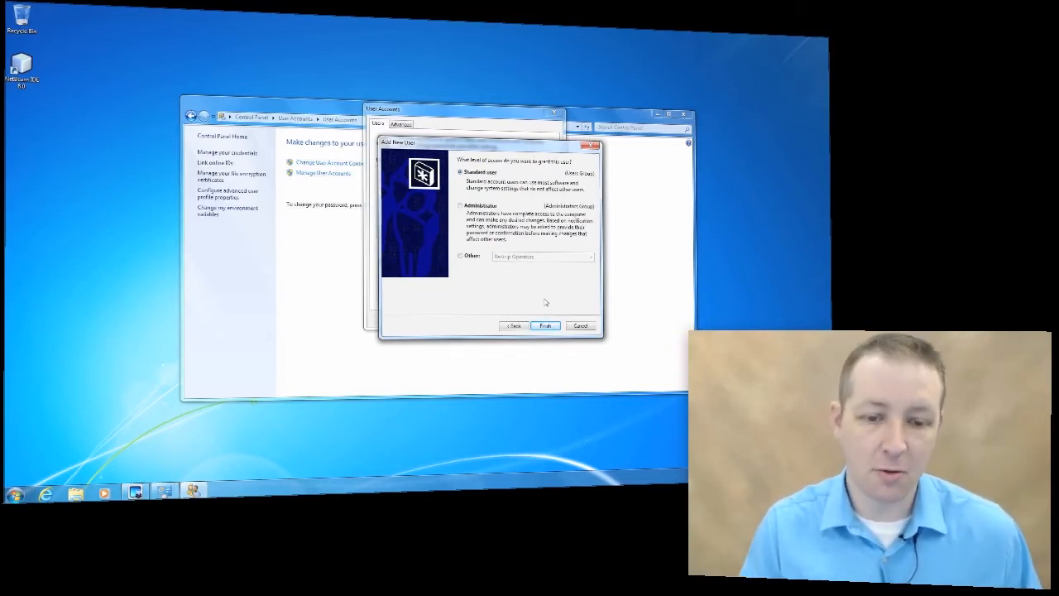
mouse_move(531, 295)
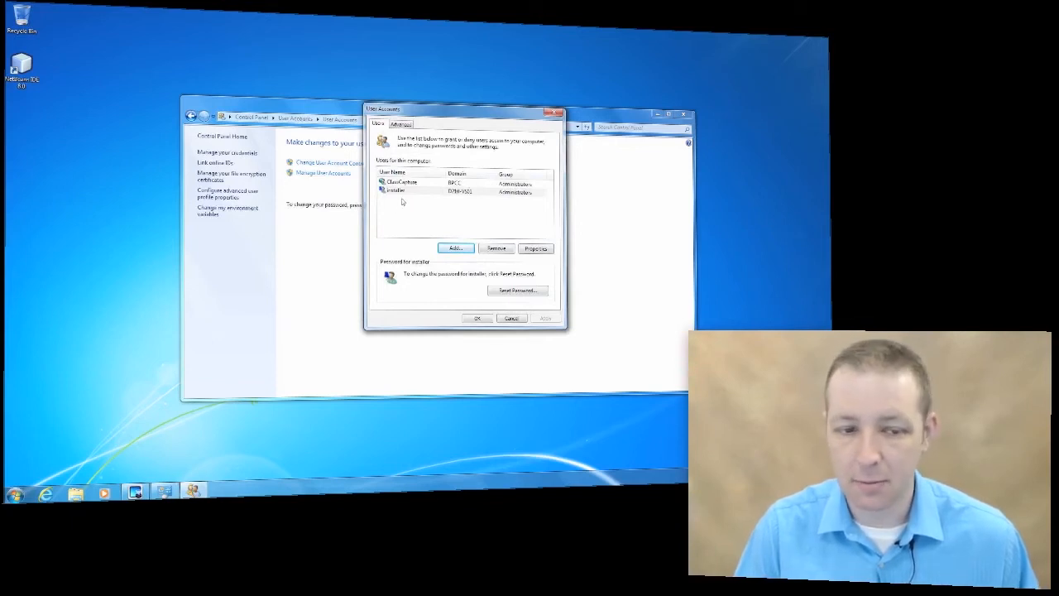
mouse_move(413, 202)
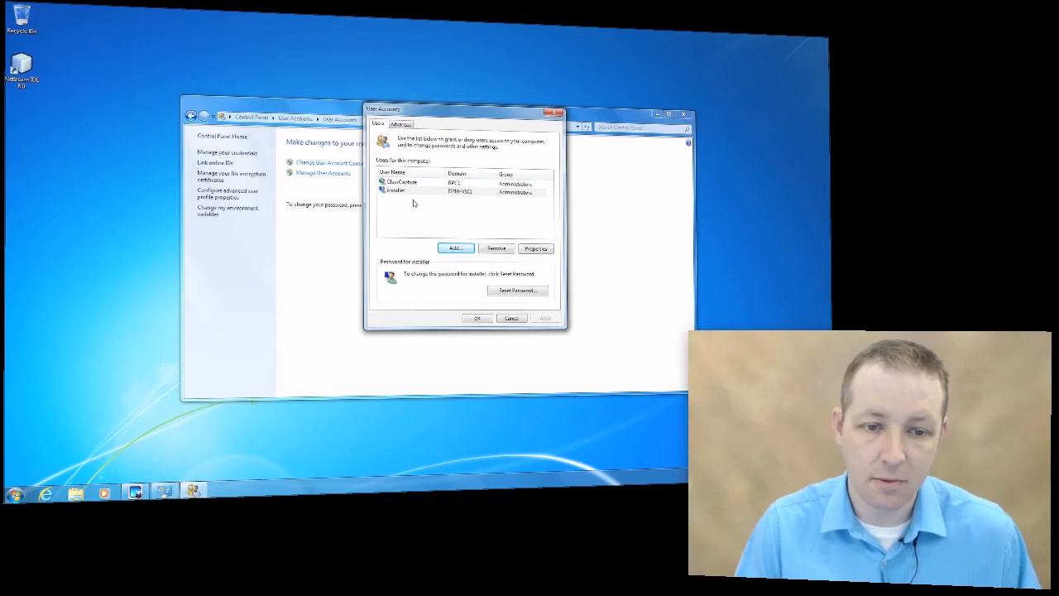
mouse_move(392, 208)
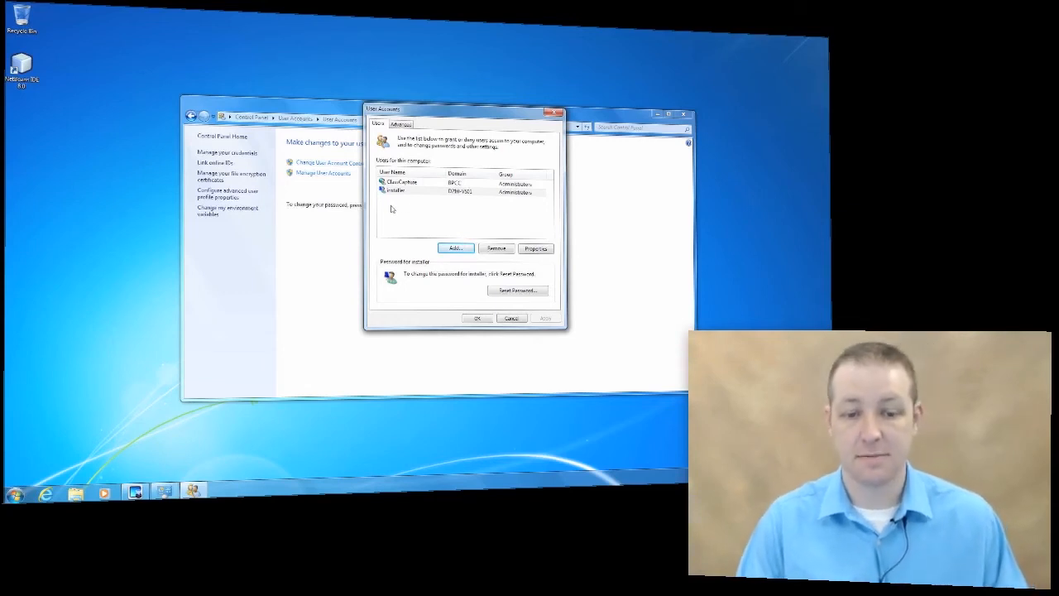
mouse_move(426, 202)
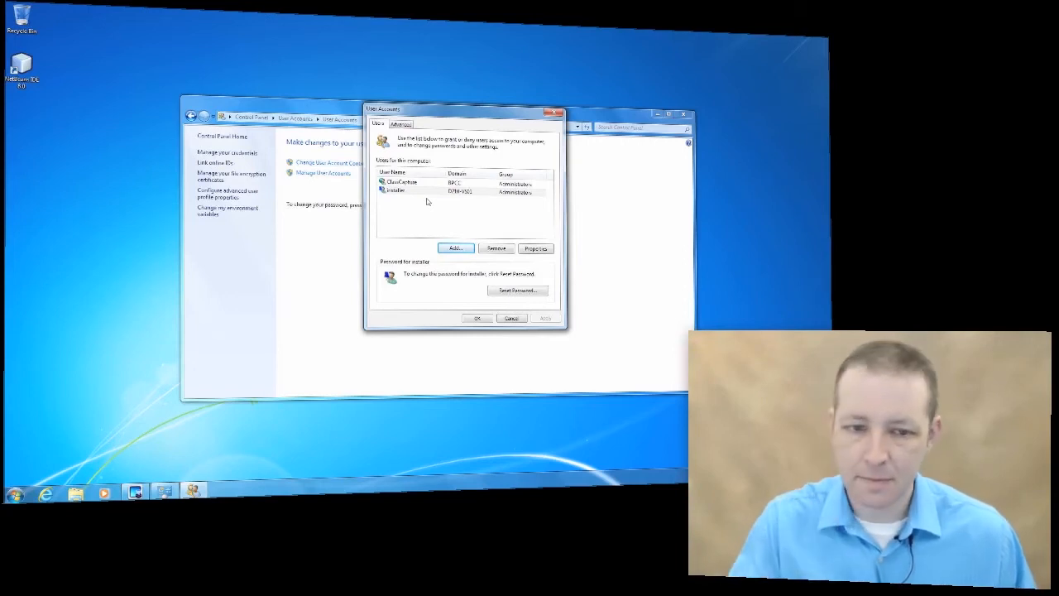
Show the properties of the second account in the users list.
left_click(536, 249)
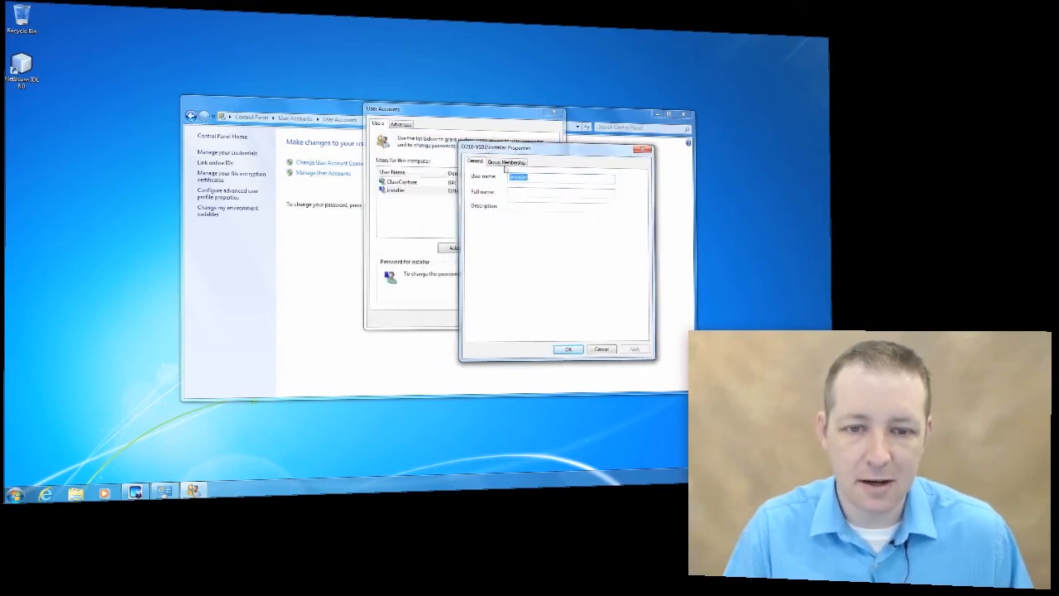
Review the account's Group Membership and close its properties.
left_click(506, 162)
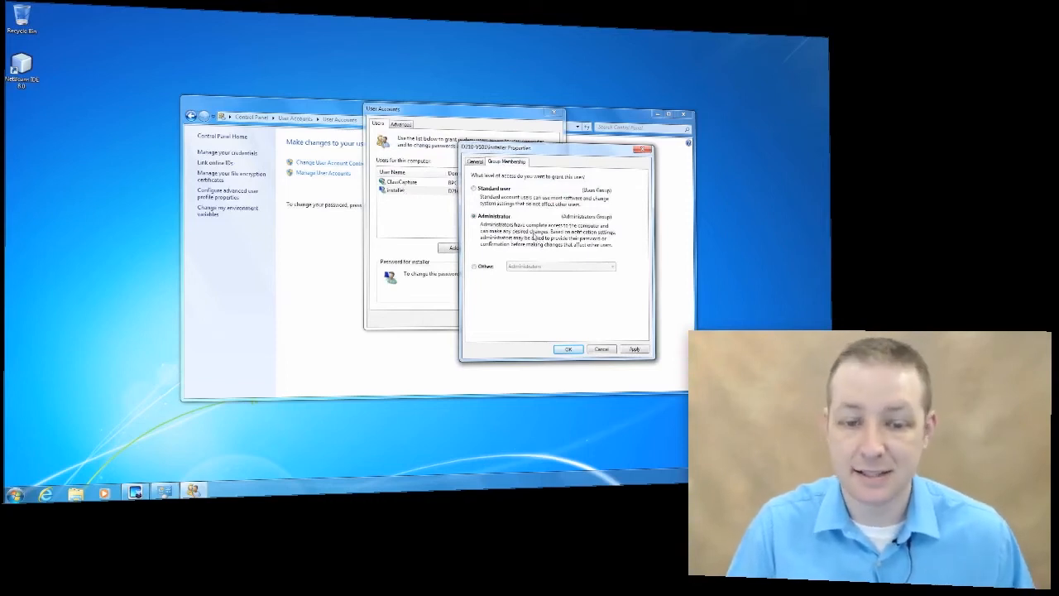
left_click(474, 162)
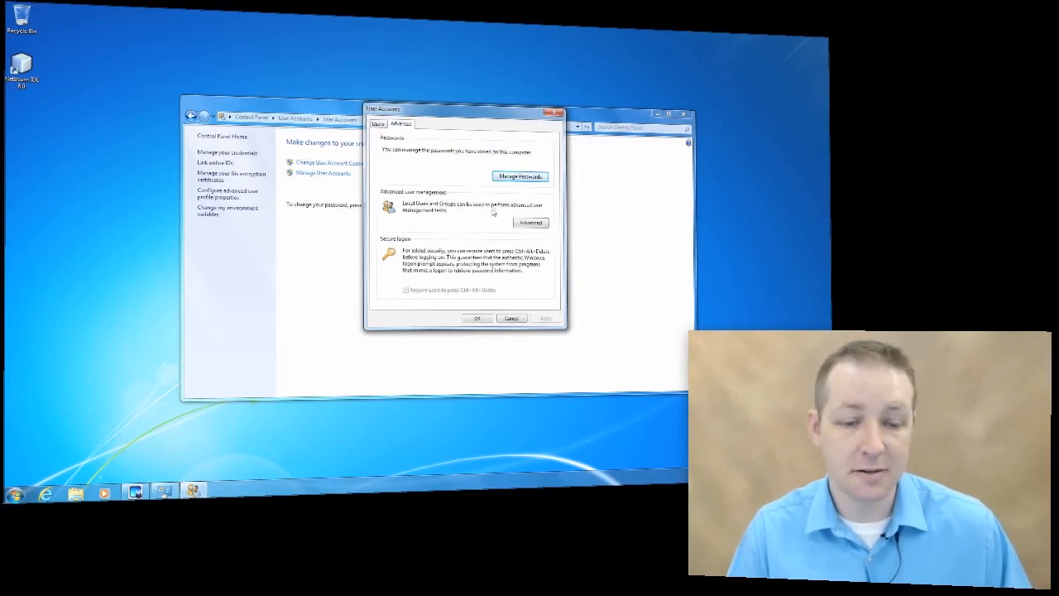
mouse_move(457, 228)
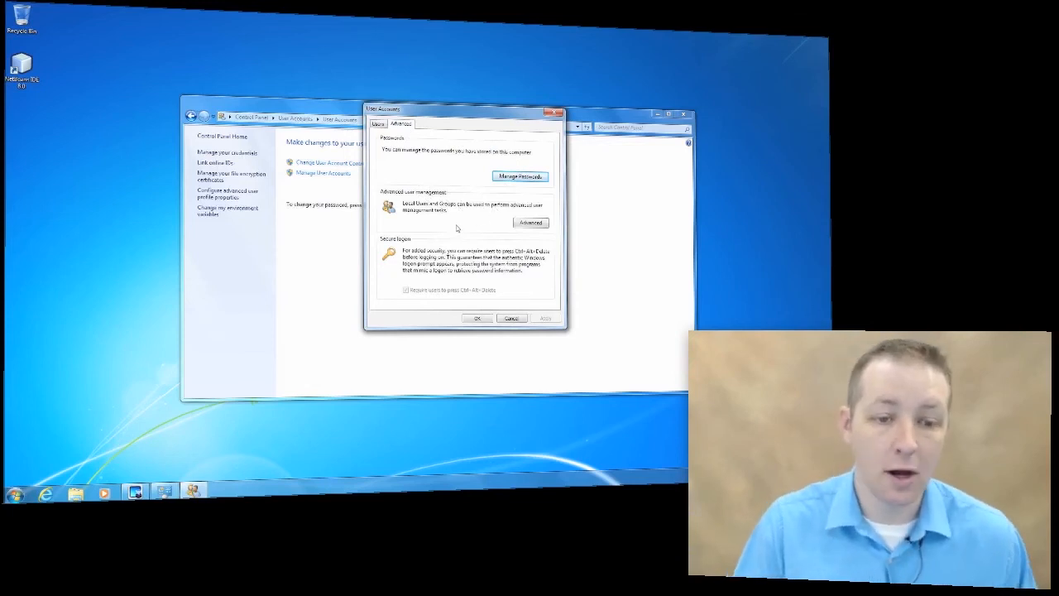
mouse_move(503, 275)
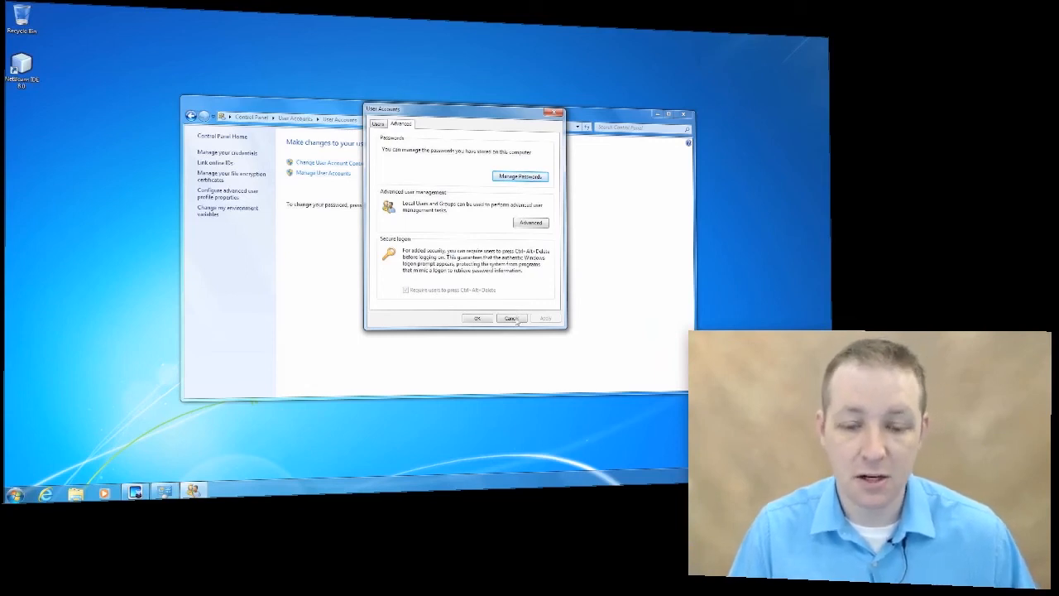
Cancel the advanced User Accounts dialog to return to the User Accounts page.
left_click(511, 317)
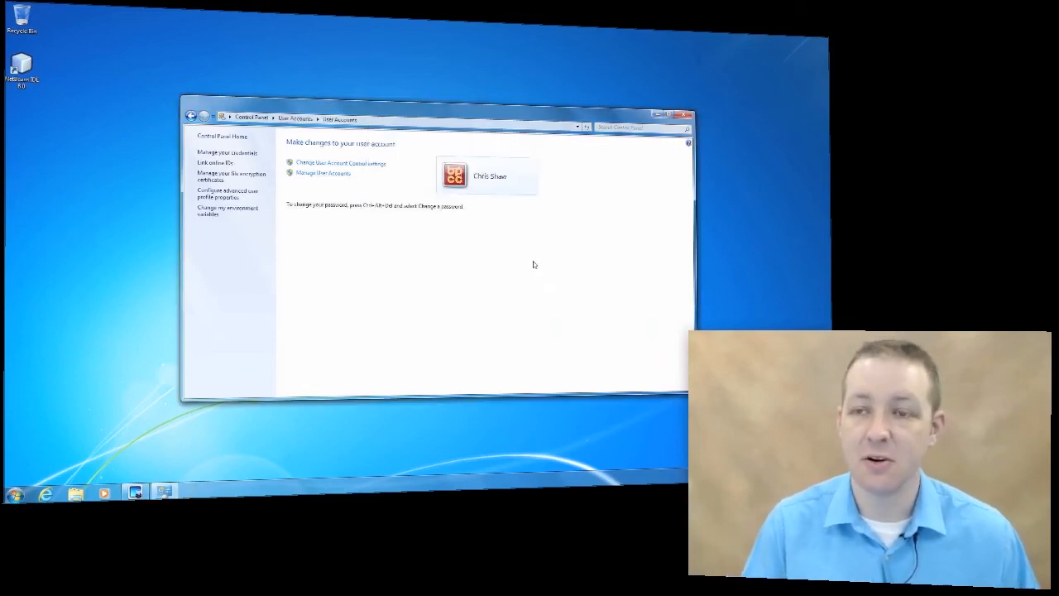
mouse_move(496, 222)
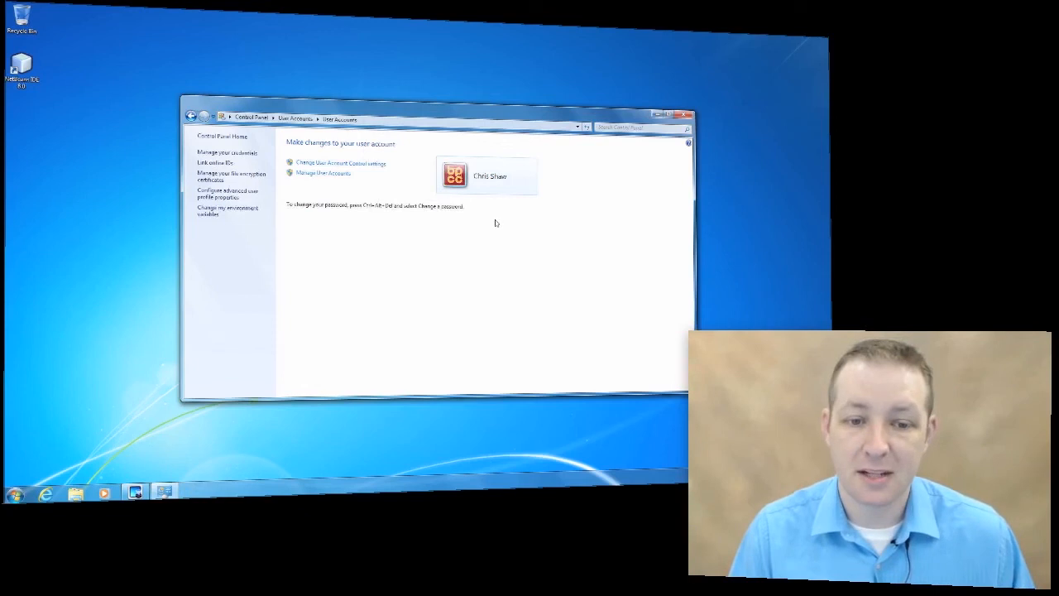
mouse_move(474, 218)
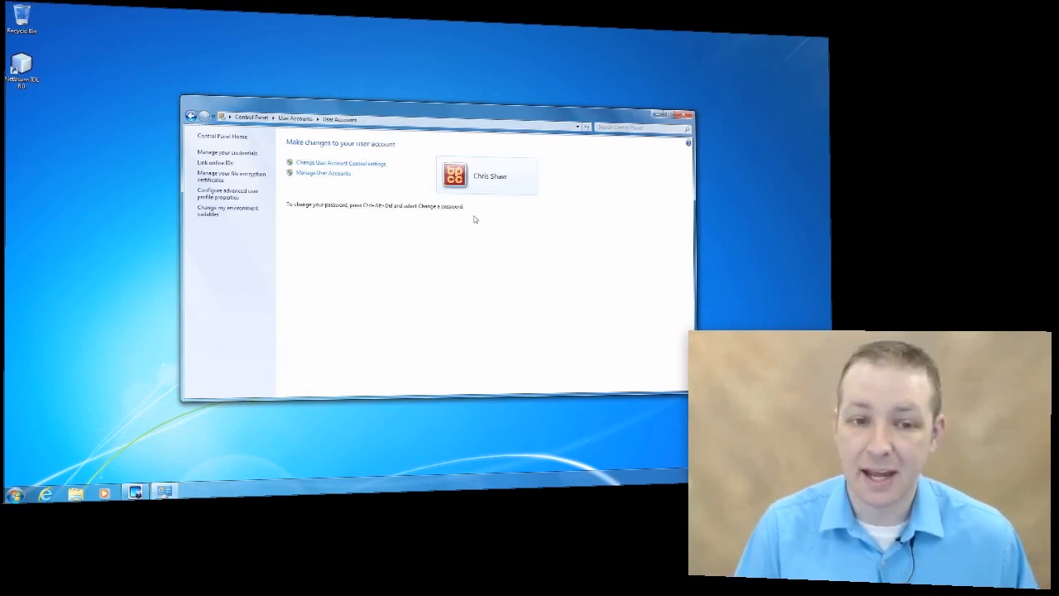
mouse_move(472, 217)
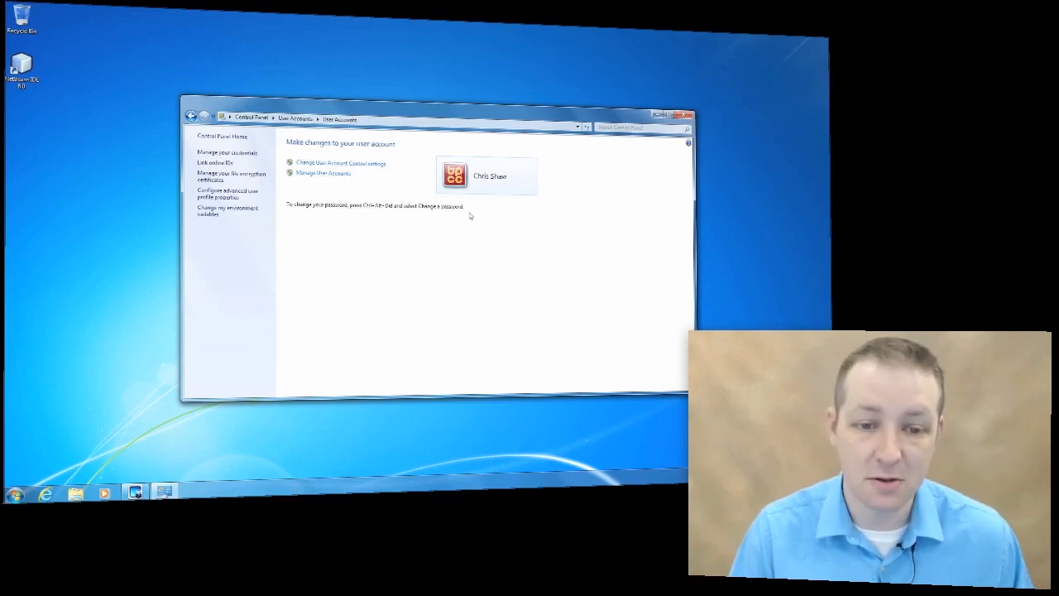
mouse_move(397, 213)
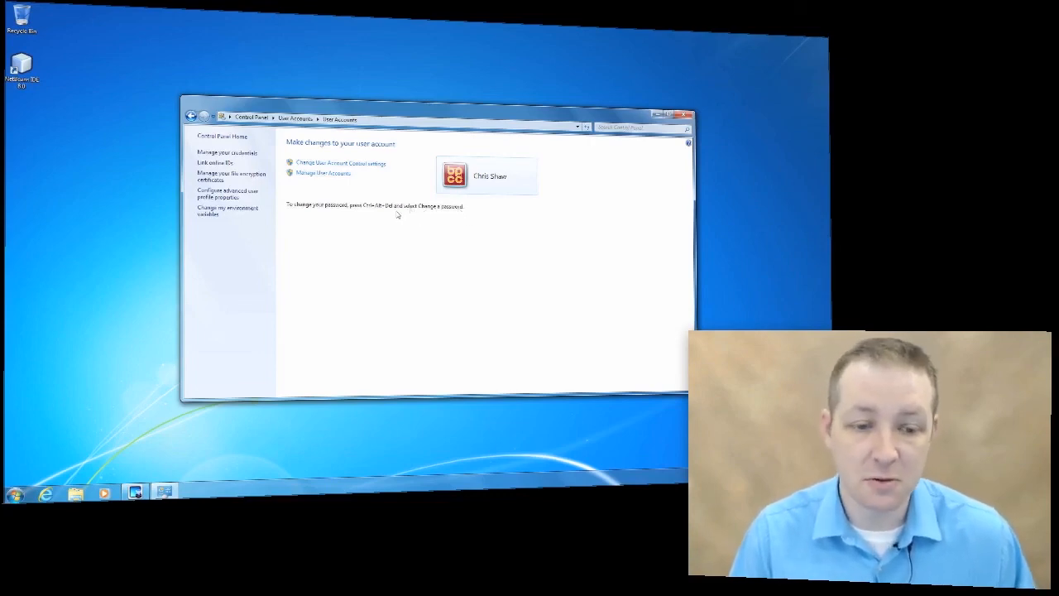
mouse_move(360, 210)
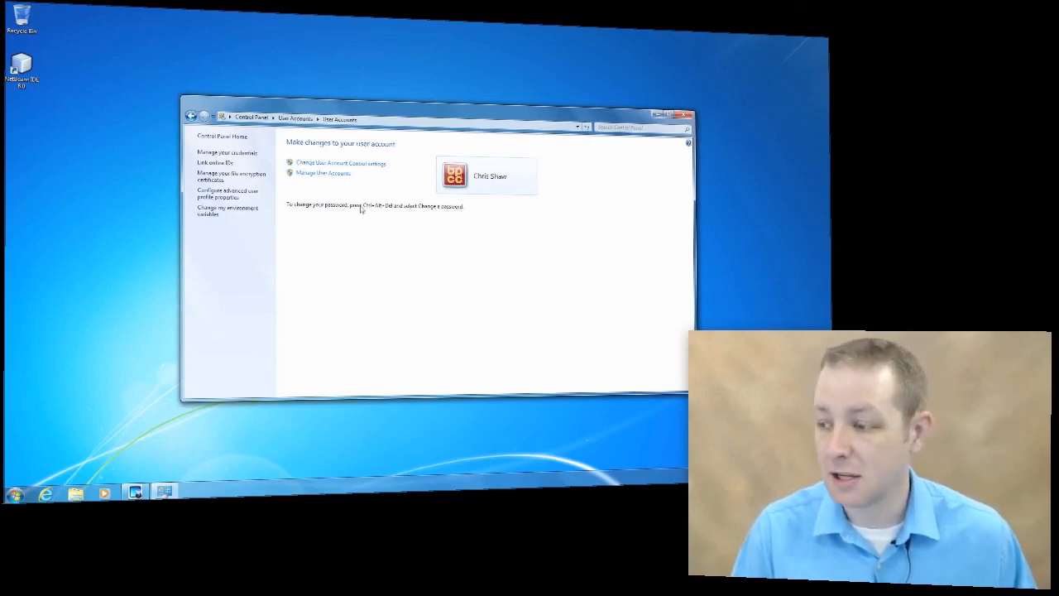